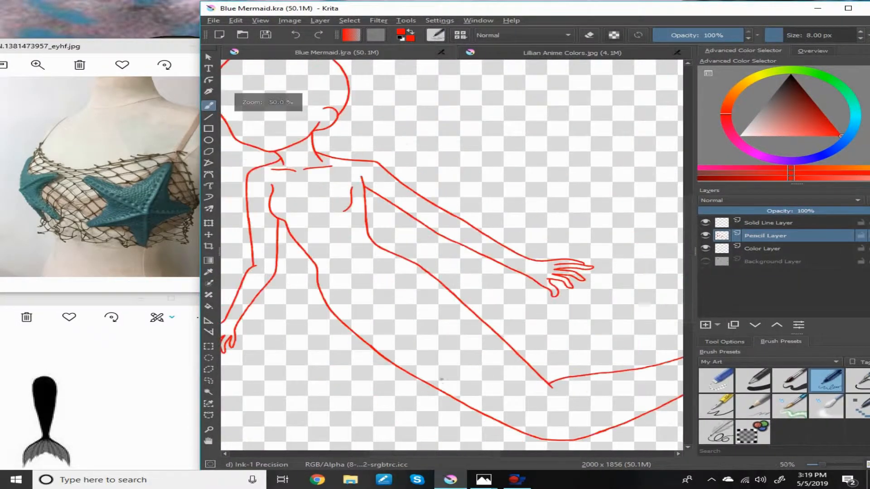
Zoom into the tail end while sketching the fin outline in rough red lines.
{"action": "scroll", "scroll_direction": "down", "scroll_amount": 3}
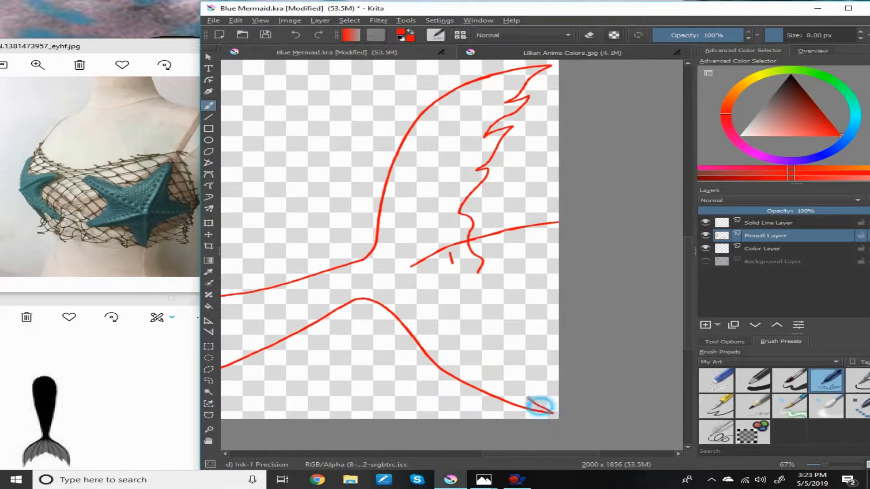
{"action": "scroll", "scroll_direction": "down", "scroll_amount": 3}
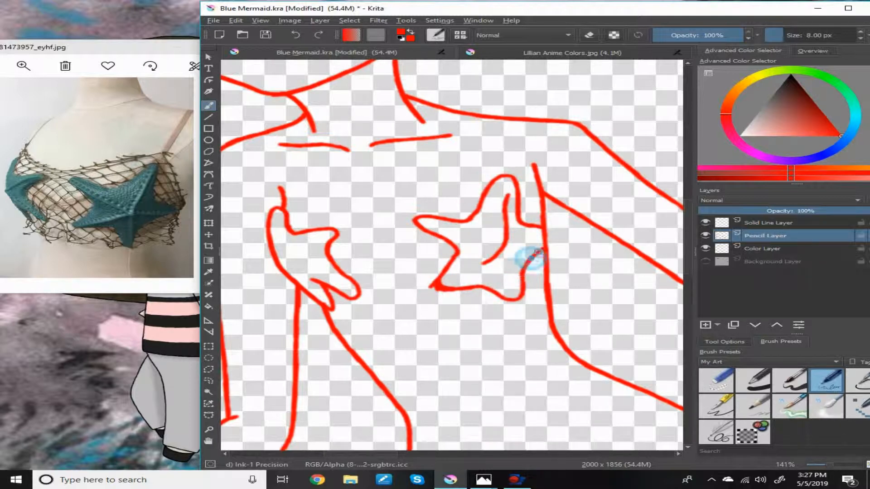
Zoom back to the torso while sketching the starfish top and net, then inking them in black.
{"action": "scroll", "scroll_direction": "up", "scroll_amount": 3}
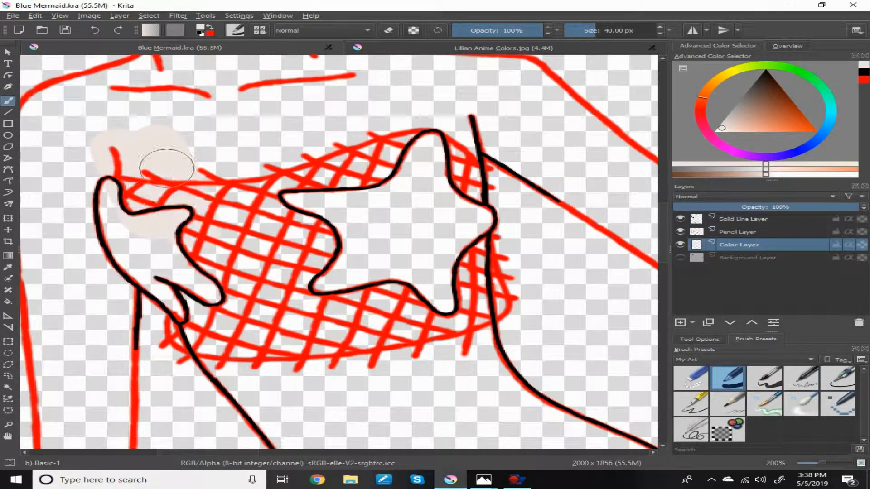
Paint pale beige across the chest and starfish, then select the Pencil Layer to fade the sketch.
{"action": "left_click_drag", "start_coordinate": [167, 167], "coordinate": [306, 149]}
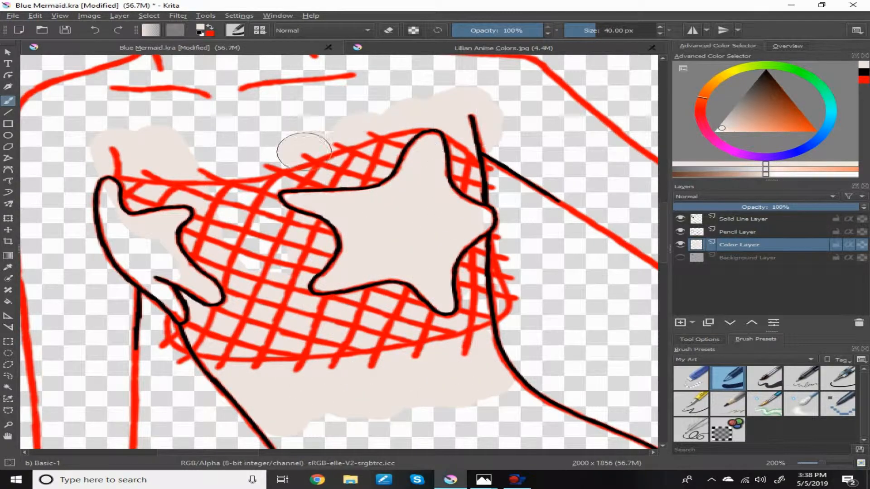
{"action": "left_click_drag", "start_coordinate": [302, 150], "coordinate": [103, 202]}
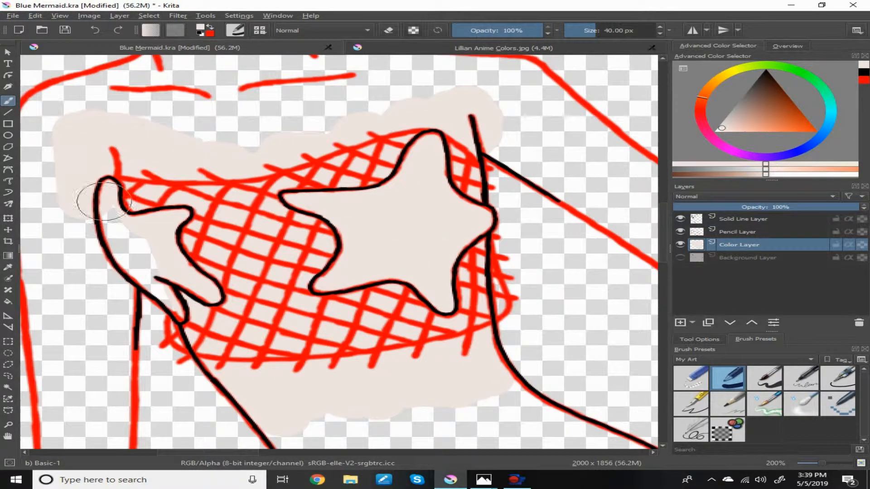
{"action": "left_click", "coordinate": [838, 378]}
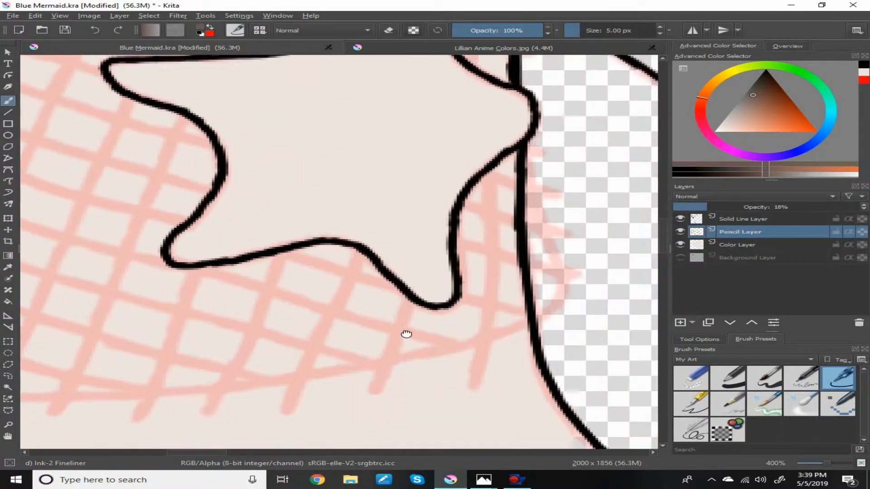
Ink the fishnet crosshatch in dark lines over the faded sketch on the beige torso.
{"action": "left_click", "coordinate": [739, 245]}
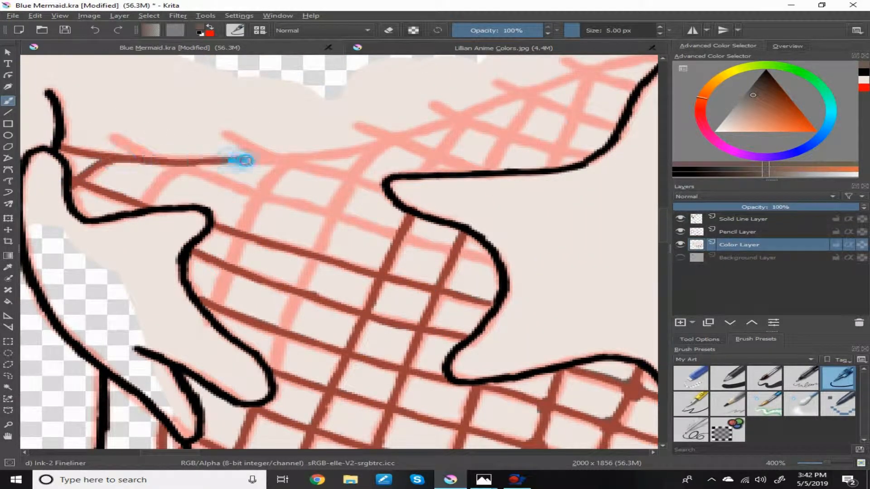
{"action": "left_click_drag", "start_coordinate": [244, 162], "coordinate": [139, 153]}
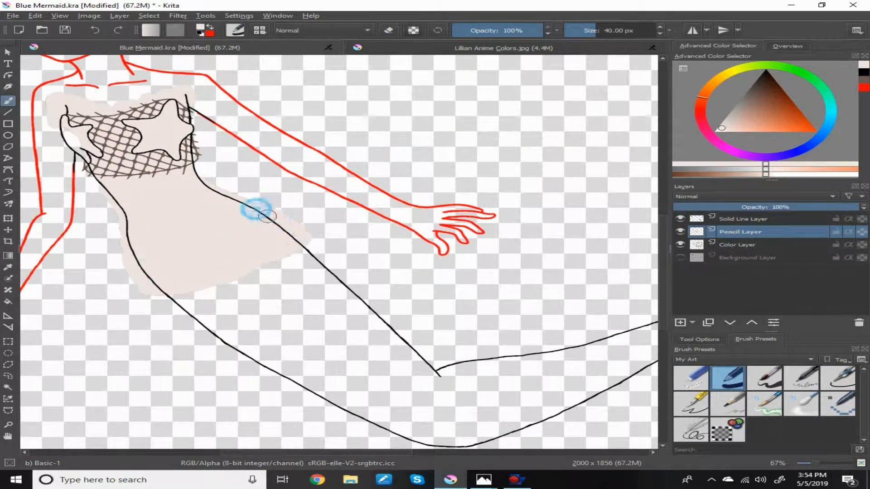
{"action": "left_click", "coordinate": [510, 48]}
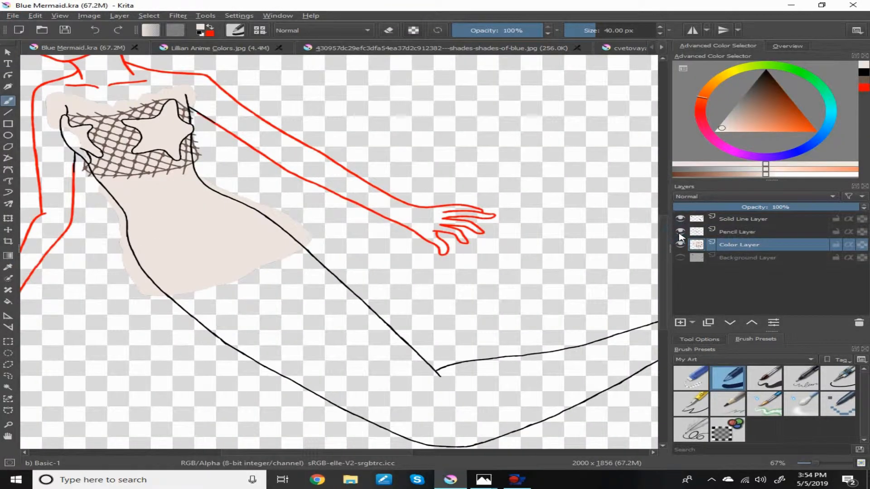
{"action": "left_click", "coordinate": [739, 232]}
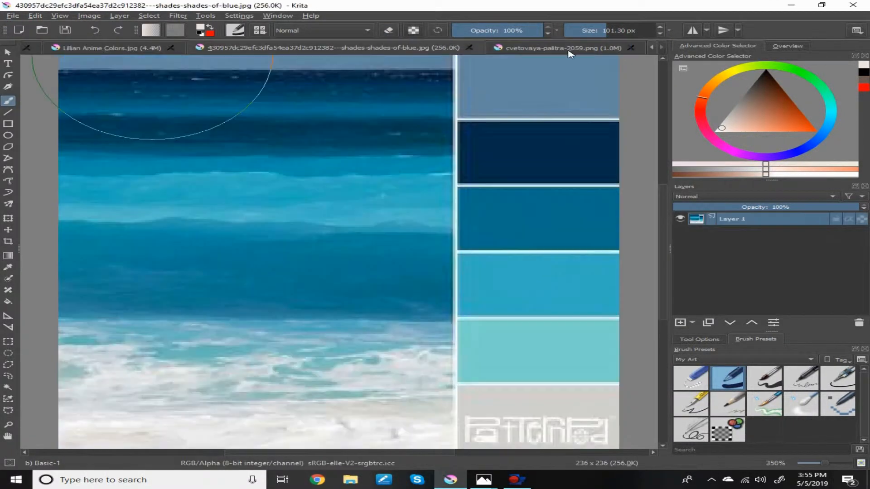
Sample a blue from the ocean shades image and a mid blue from the palette swatch.
{"action": "left_click", "coordinate": [557, 48]}
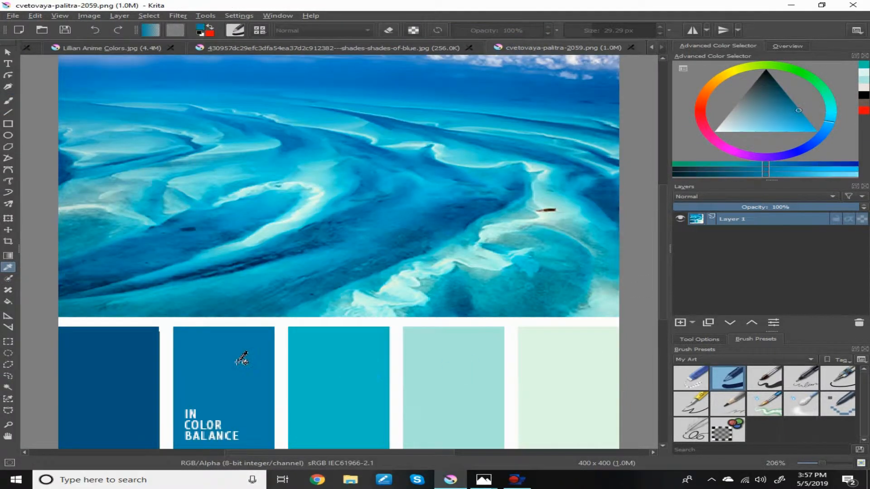
{"action": "left_click", "coordinate": [70, 48]}
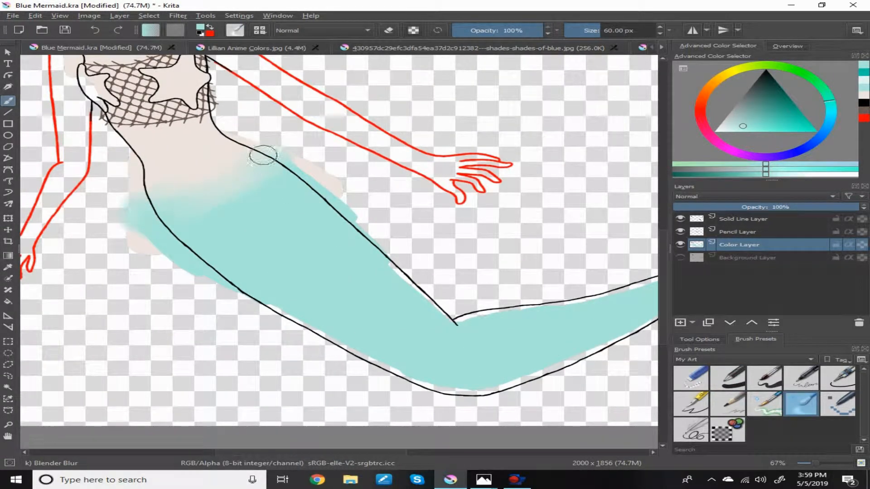
Zoom to the tail while painting it teal and blending the edges smooth.
{"action": "scroll", "scroll_direction": "up", "scroll_amount": 3}
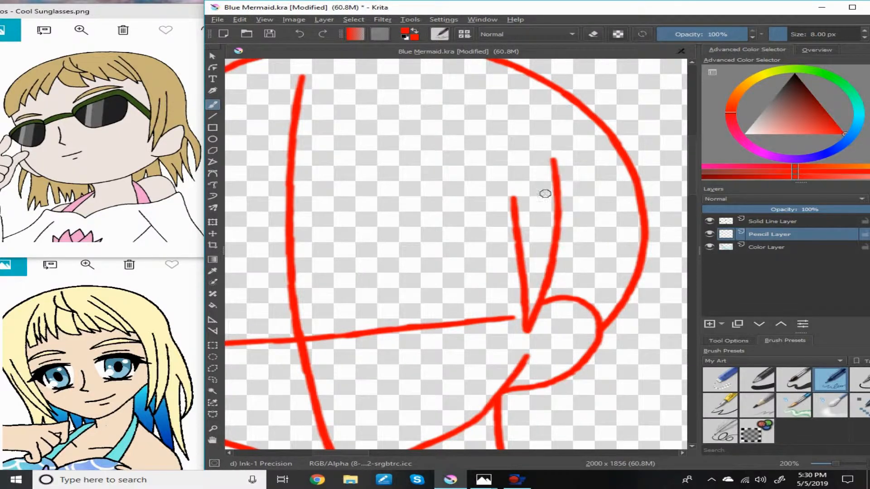
Scroll up to the head area while sketching red face guides and inking hair, ear and neck.
{"action": "scroll", "scroll_direction": "up", "scroll_amount": 3}
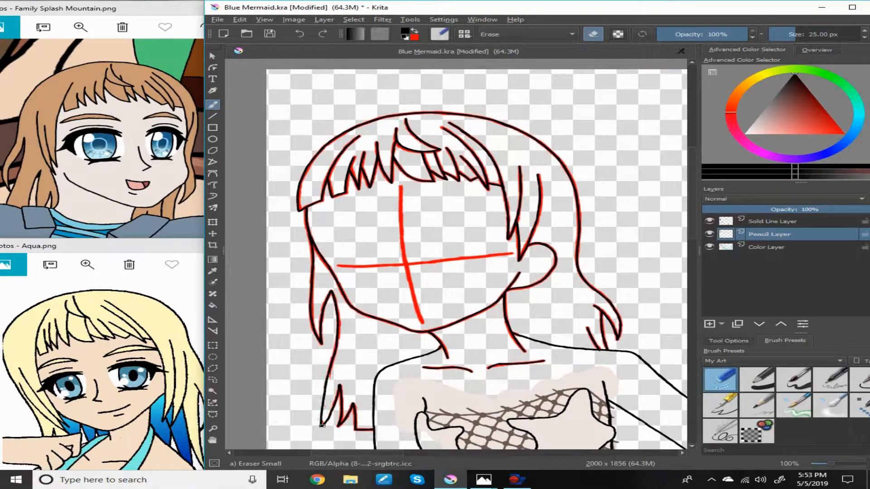
Select the Color Layer to paint pale skin tone over the face and neck.
{"action": "left_click", "coordinate": [709, 221]}
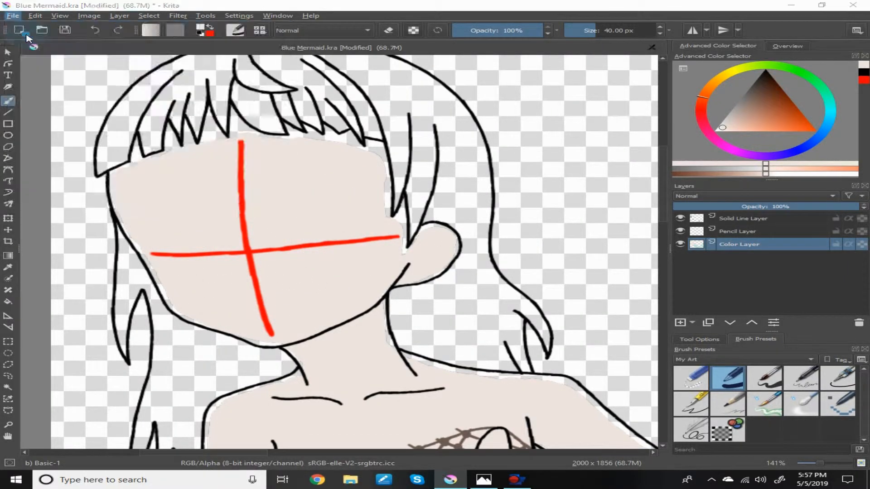
Open a drawing reference image from the How to Draw folder via File > Open.
{"action": "left_click", "coordinate": [12, 15]}
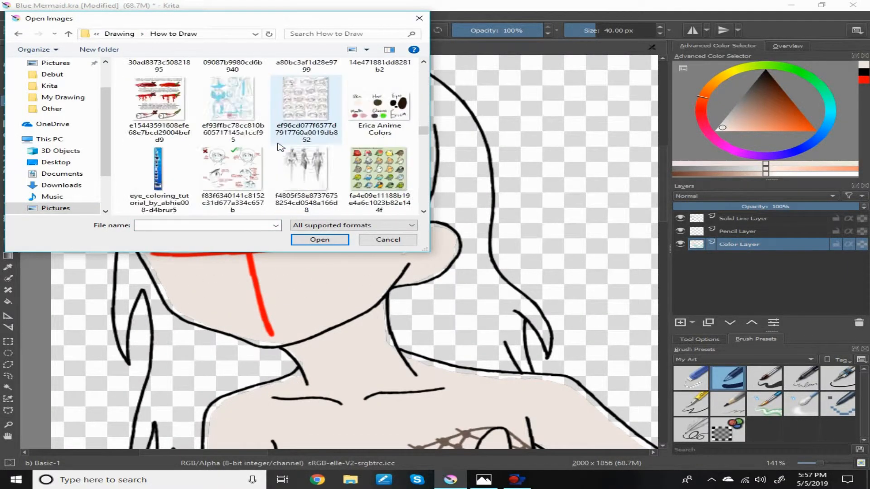
{"action": "left_click", "coordinate": [320, 239]}
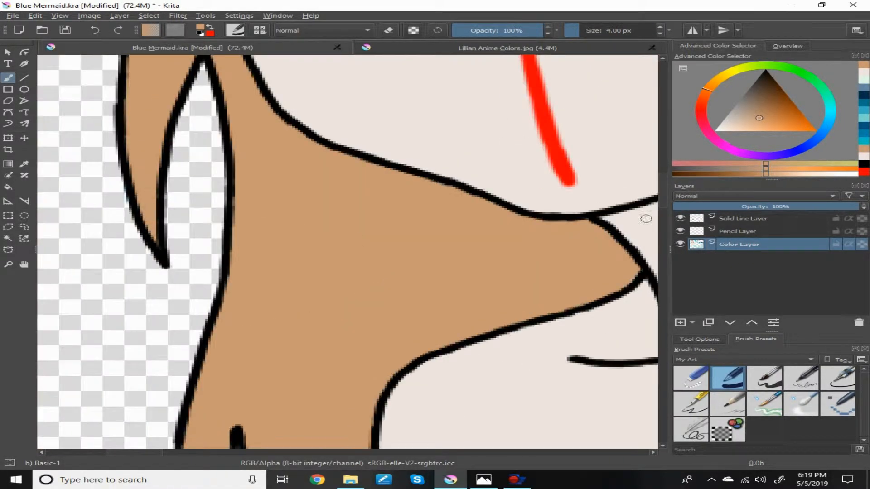
Select the Color Layer to fill the hair strands with flat tan colour.
{"action": "left_click", "coordinate": [737, 231]}
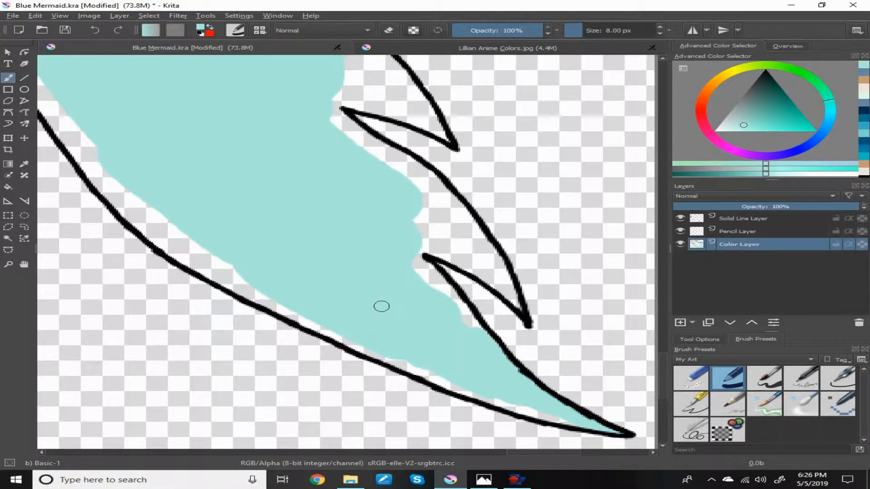
{"action": "mouse_move", "coordinate": [414, 260]}
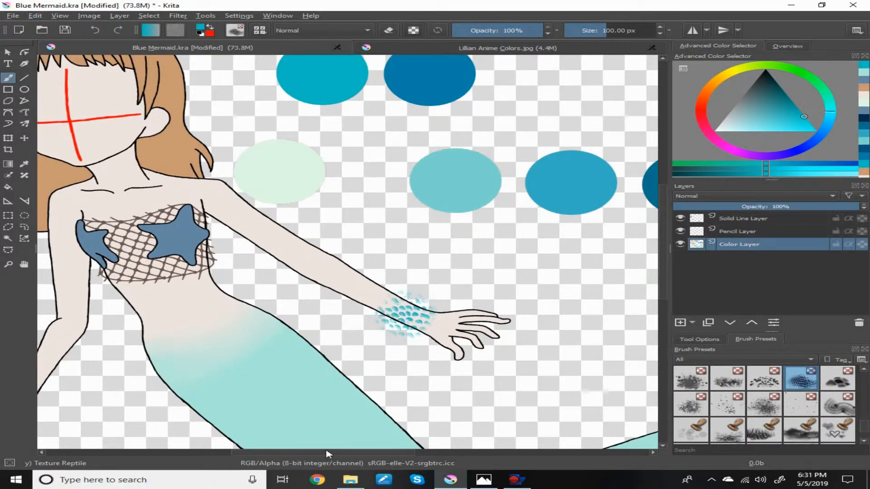
Erase the excess teal scale texture around the forearm with the Eraser Small preset.
{"action": "left_click", "coordinate": [680, 323]}
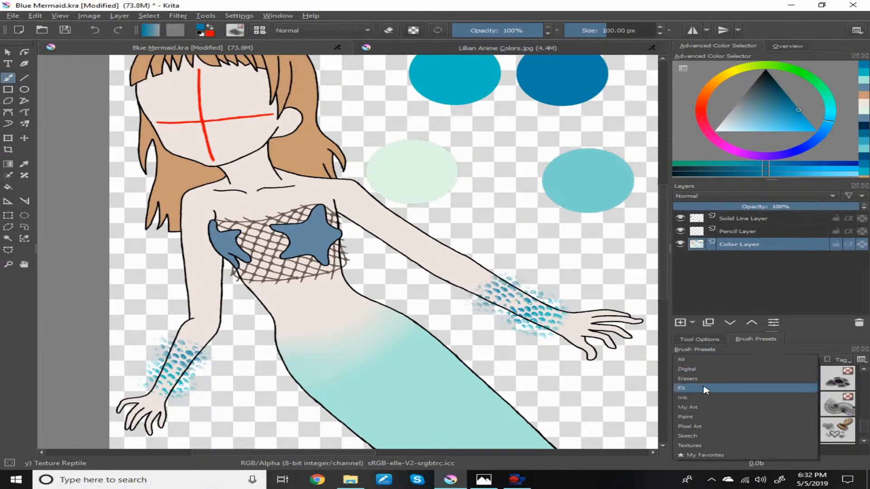
{"action": "left_click", "coordinate": [687, 407]}
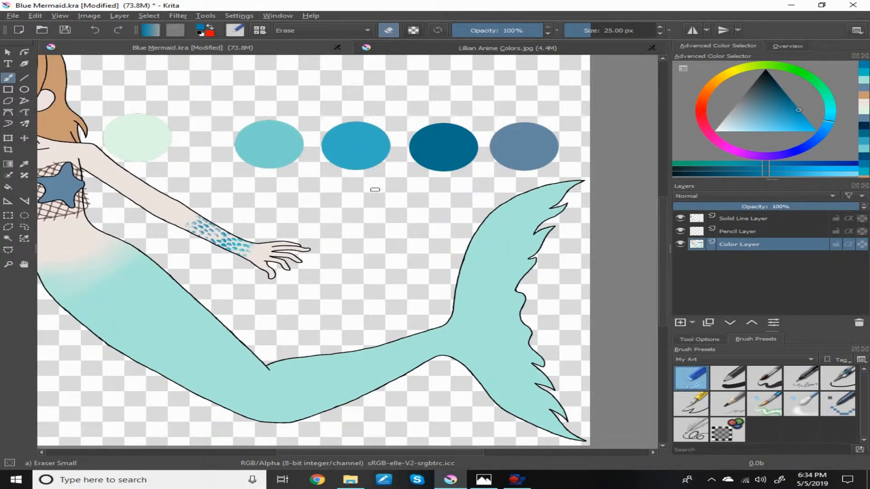
Paint pale fin stripes with Basic-1, then stamp Texture Reptile scales along the lower tail.
{"action": "left_click", "coordinate": [350, 480]}
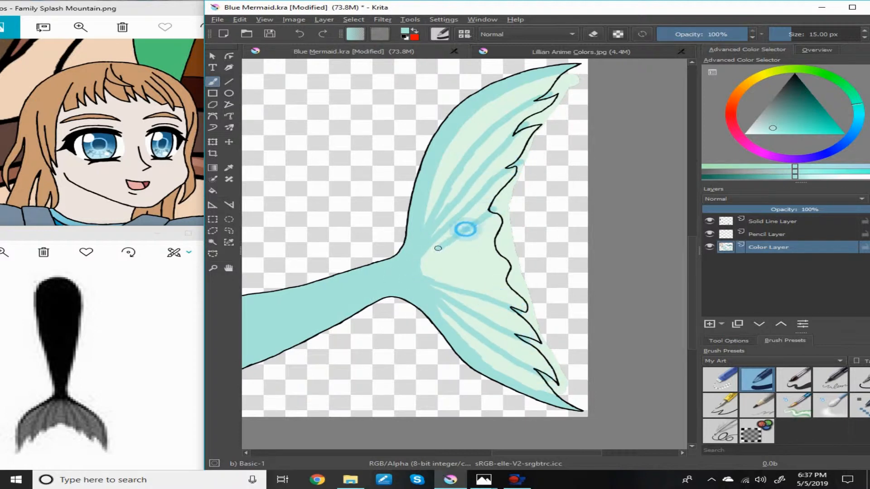
{"action": "left_click", "coordinate": [831, 405]}
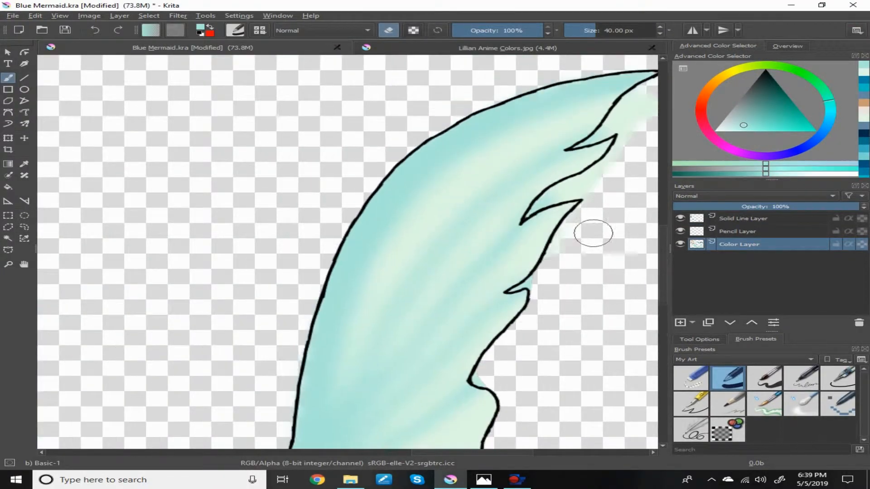
{"action": "left_click", "coordinate": [690, 379]}
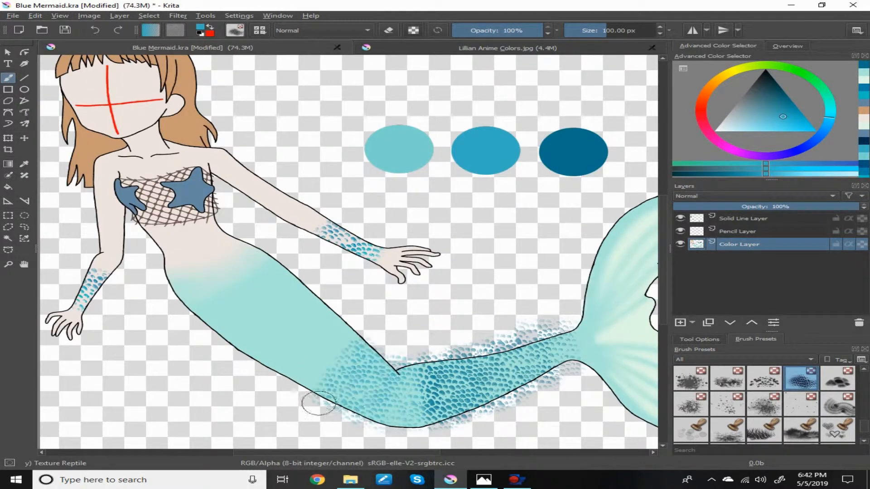
Trim the scale texture back to the tail's black outline using Basic-1 in eraser mode.
{"action": "left_click", "coordinate": [117, 30]}
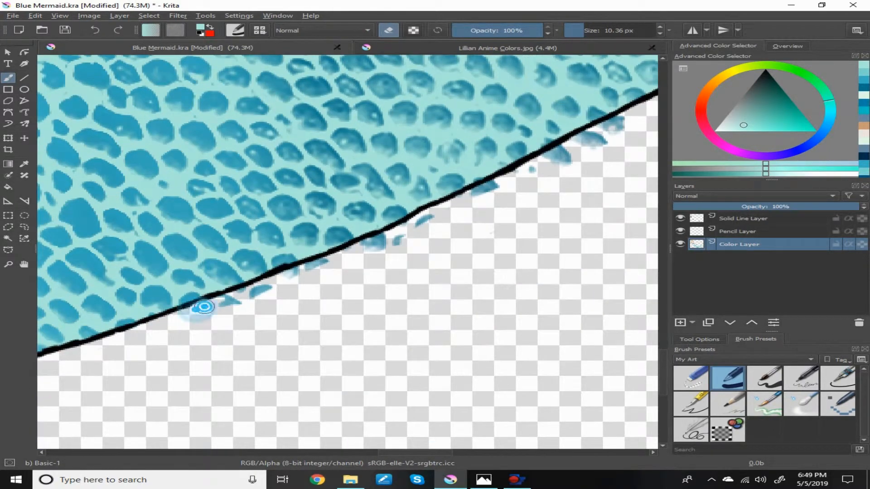
Sketch red eye circles and a nose stroke on the Pencil Layer with Ink-1 Precision.
{"action": "scroll", "scroll_direction": "down", "scroll_amount": 3}
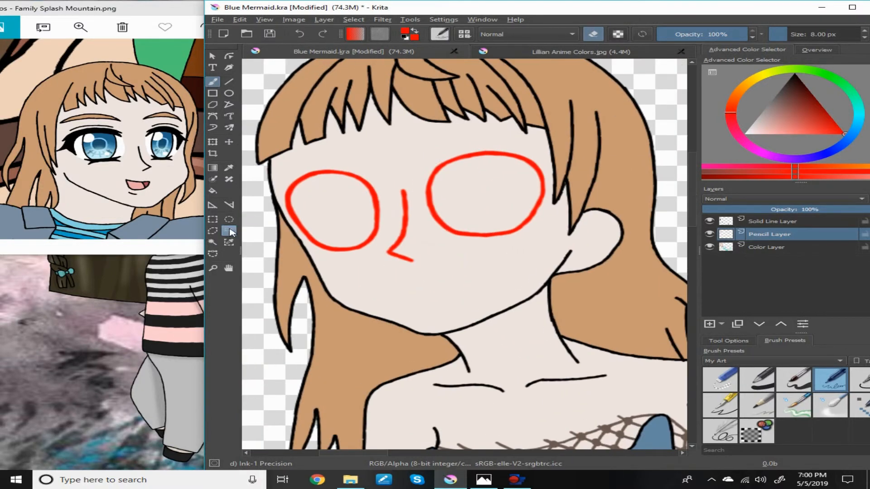
Draw red mouth lines, then trace the nose in black Ink-2 Fineliner on the Solid Line Layer.
{"action": "left_click", "coordinate": [228, 143]}
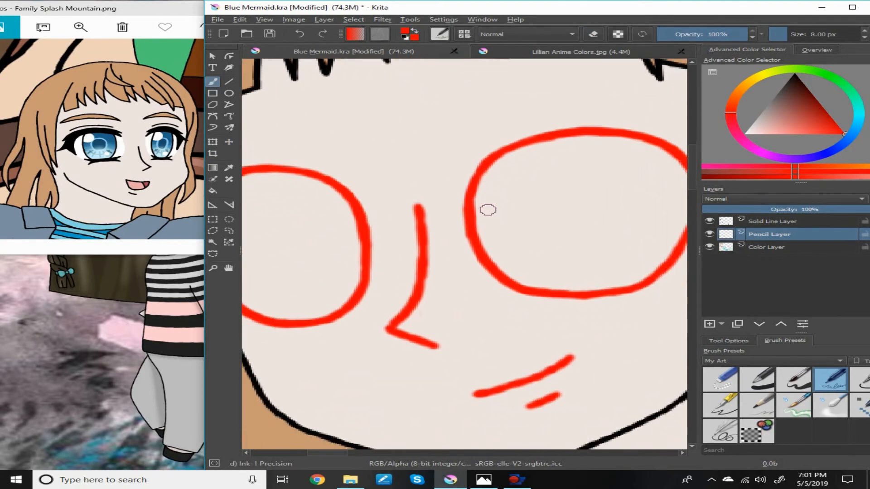
{"action": "left_click", "coordinate": [775, 221]}
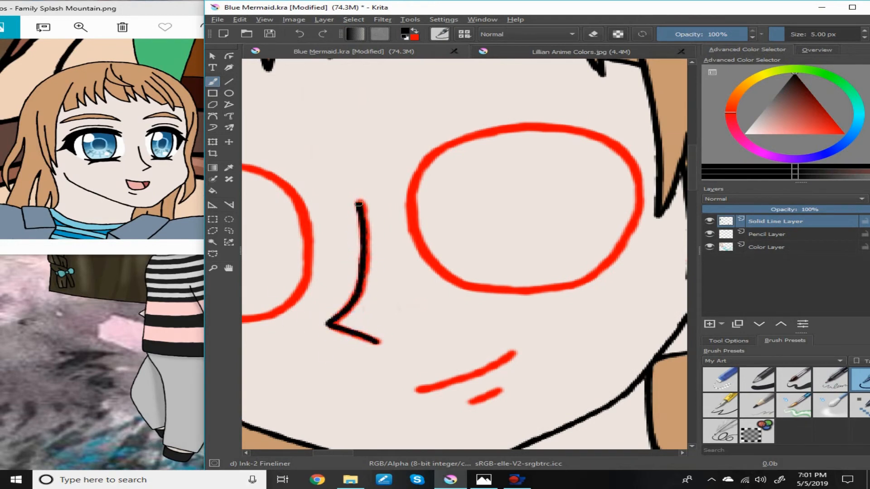